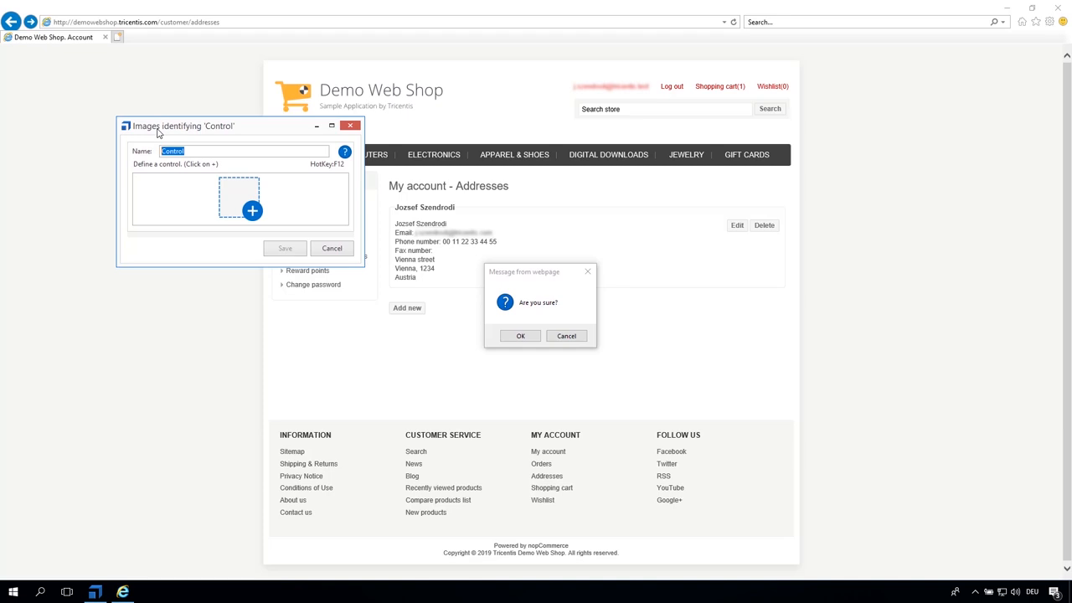
mouse_move(253, 198)
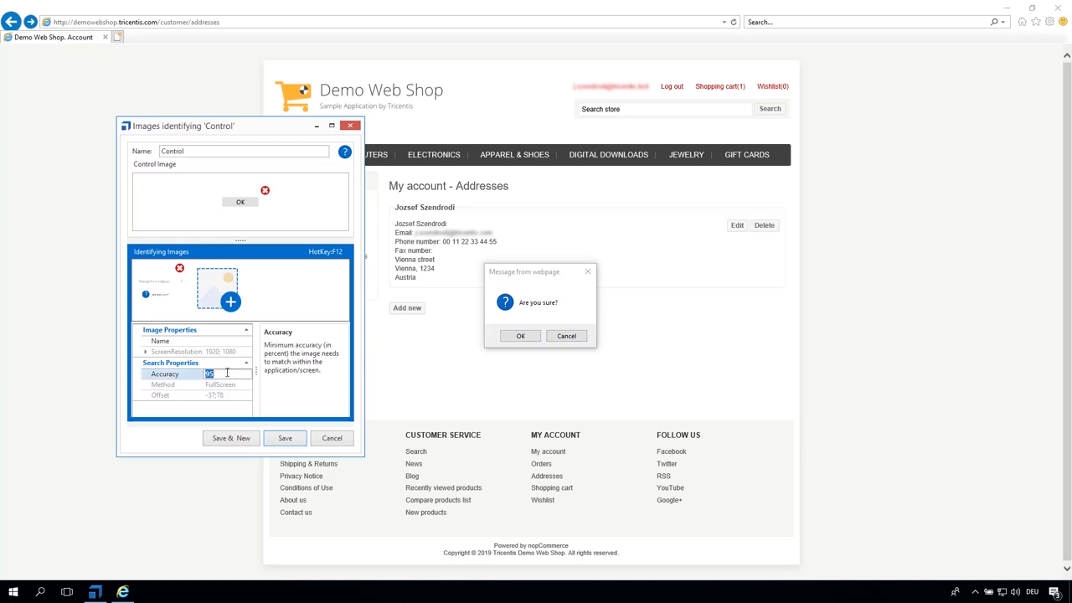
- Set accuracy to 75, name the OK-image button 'Web Shop Message', and select it under Screen
type("75")
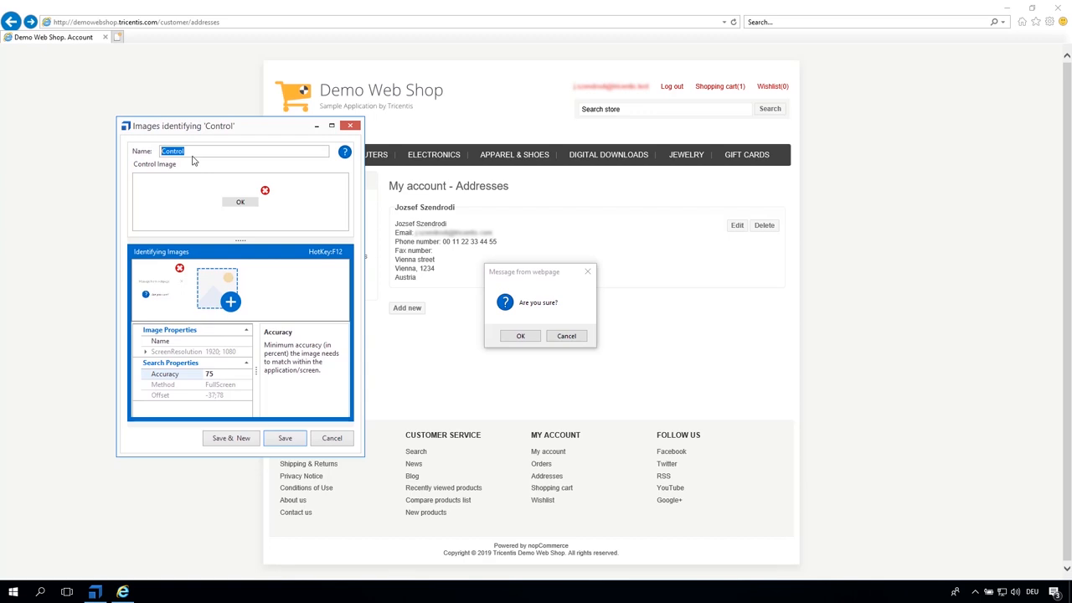
type("Web Shop Message")
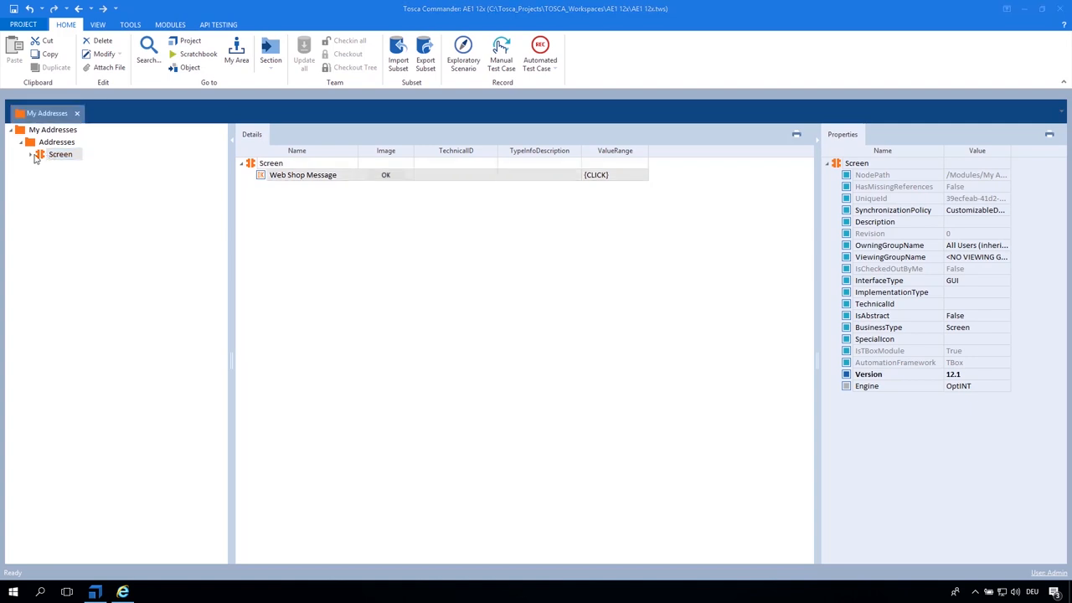
left_click(31, 154)
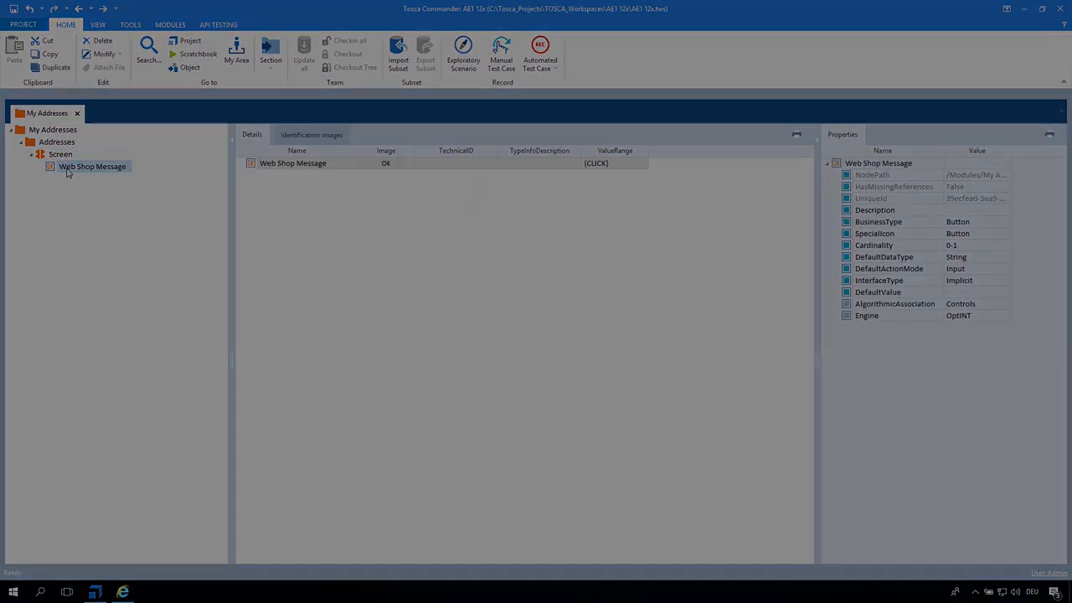